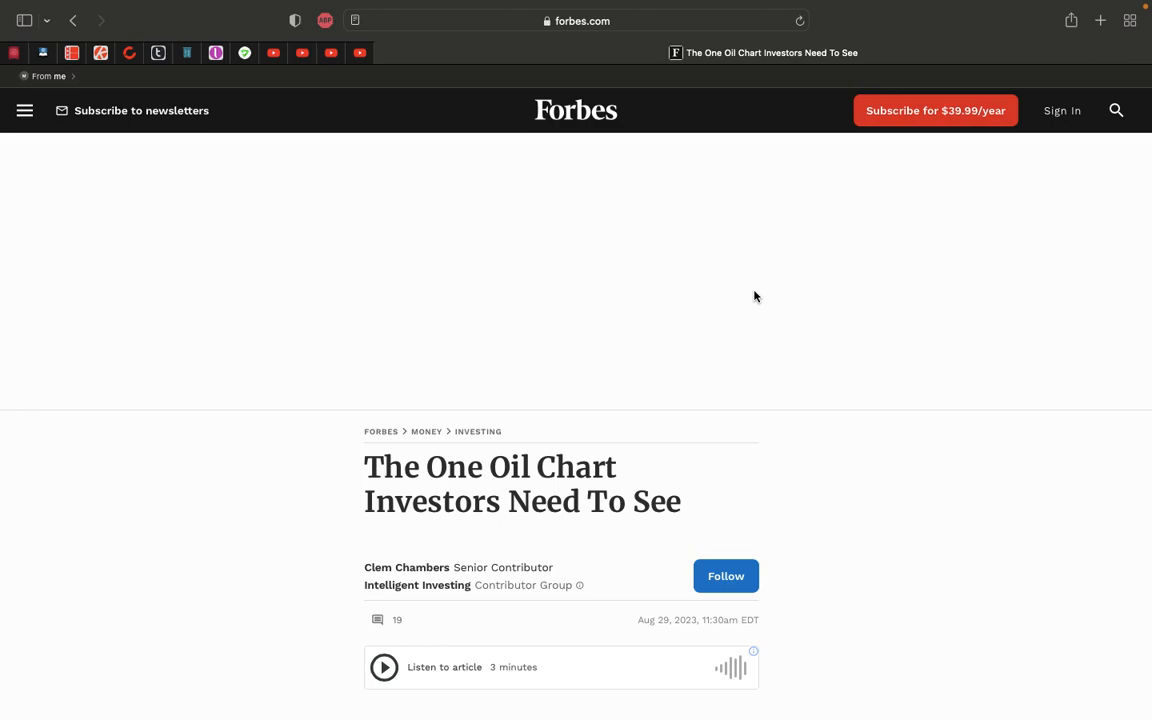
# Scroll past the Forbes header image down to the inflation-adjusted oil price chart
pyautogui.scroll(-3)
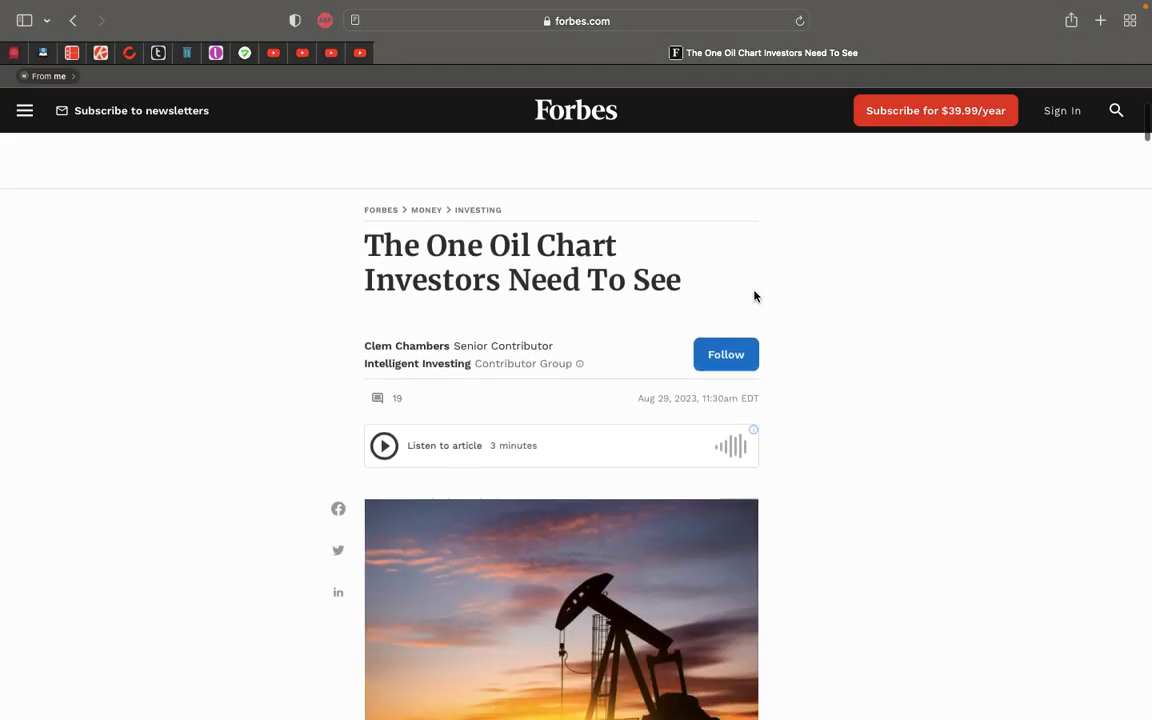
pyautogui.scroll(-3)
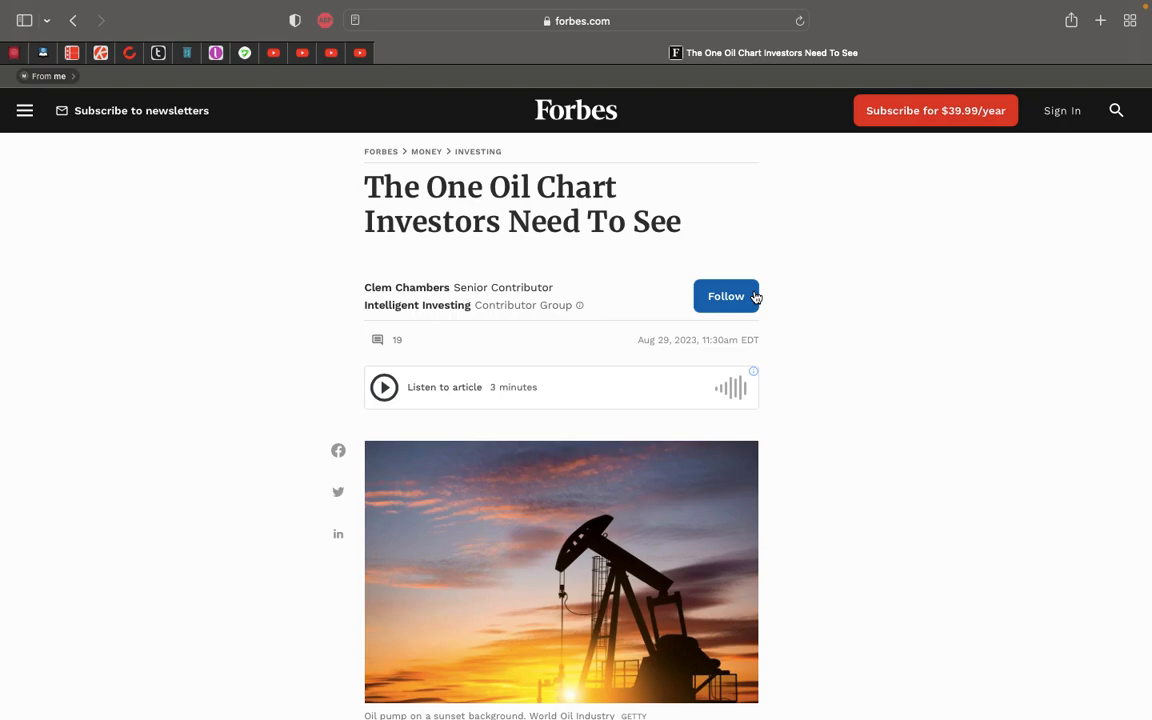
pyautogui.scroll(-3)
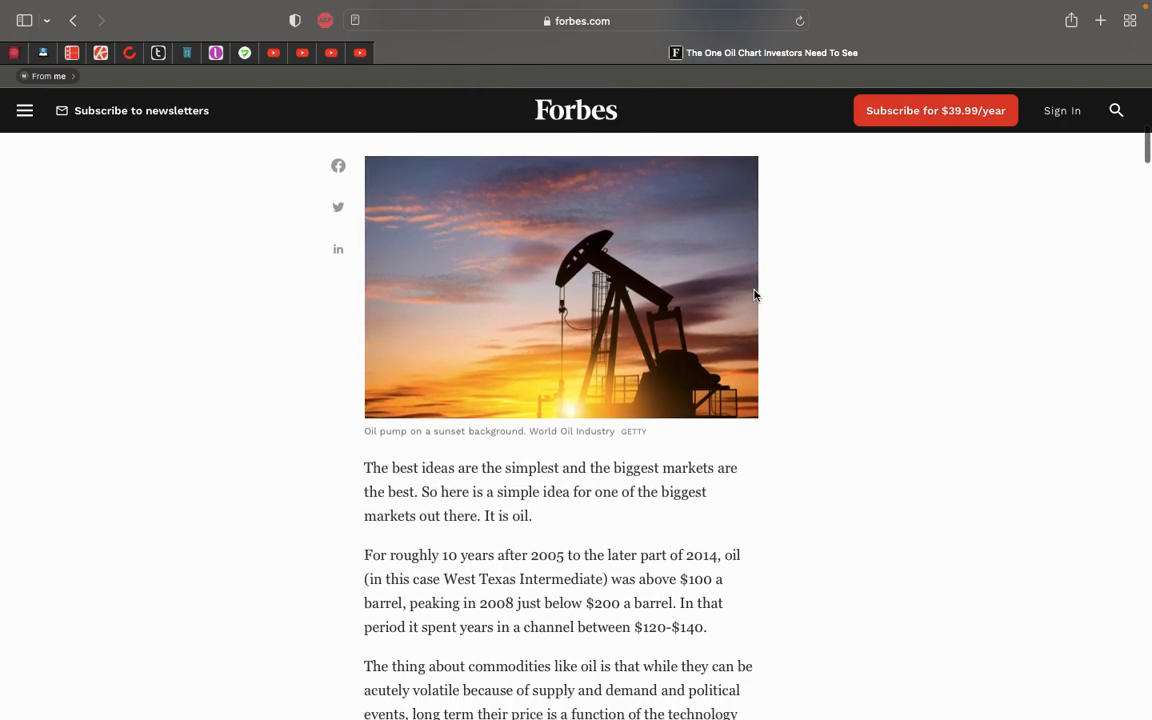
pyautogui.scroll(-3)
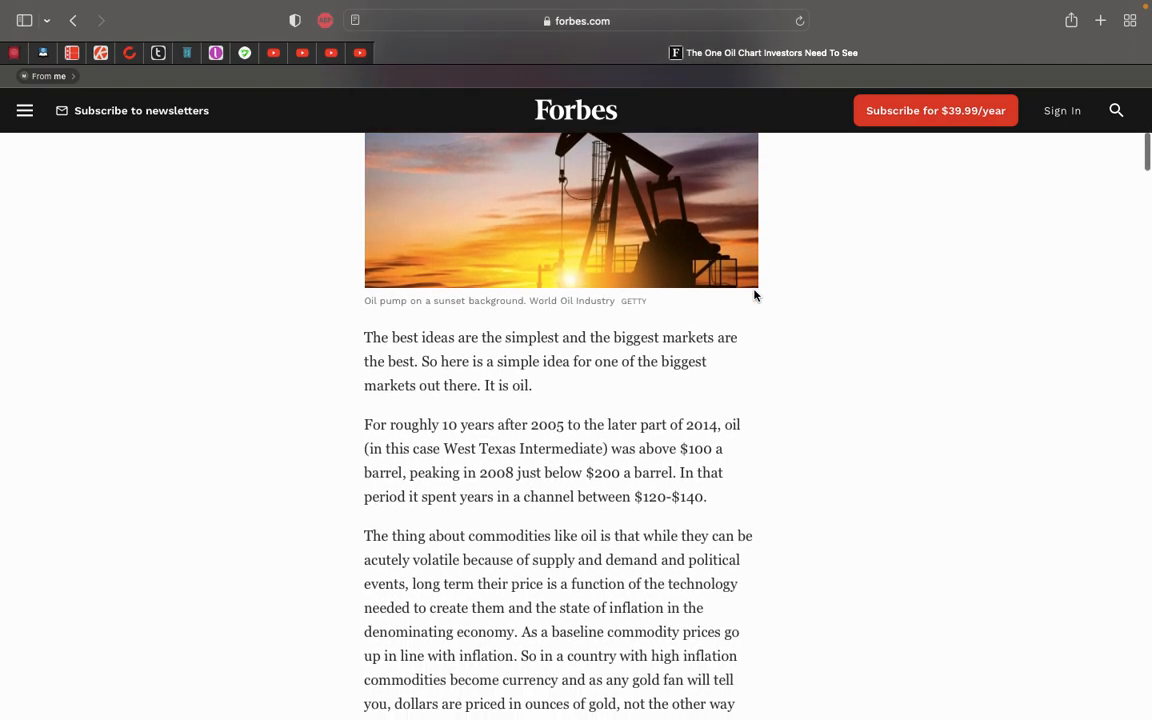
pyautogui.scroll(-3)
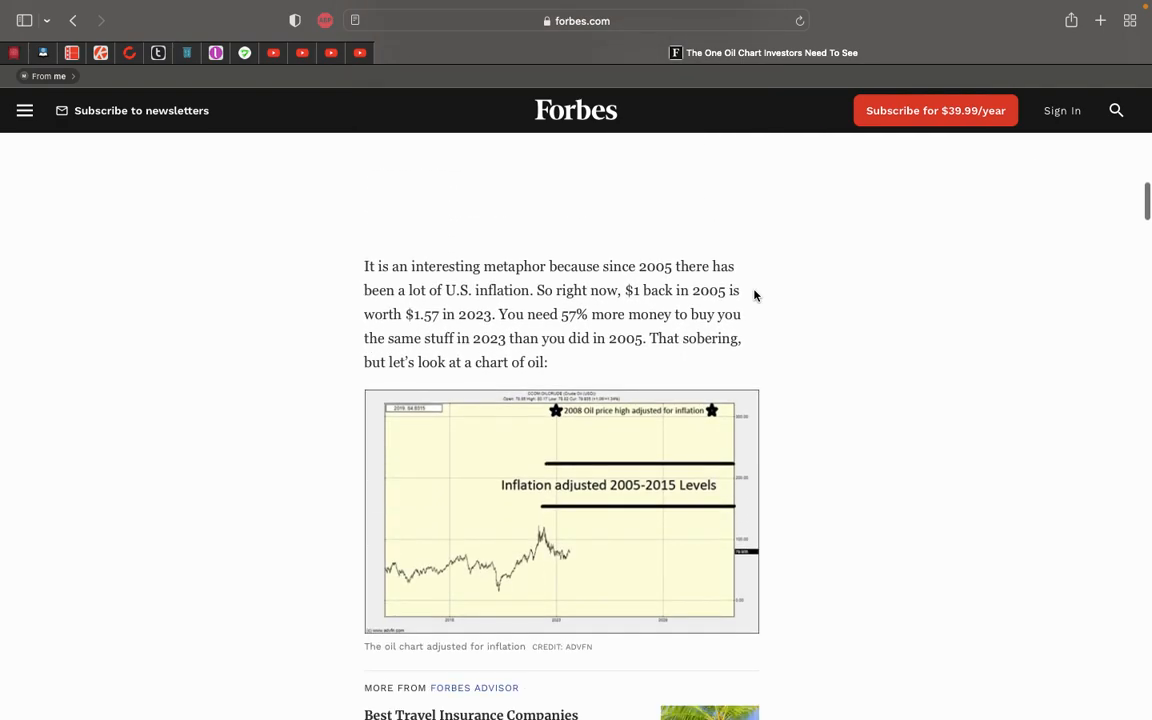
pyautogui.moveTo(769, 357)
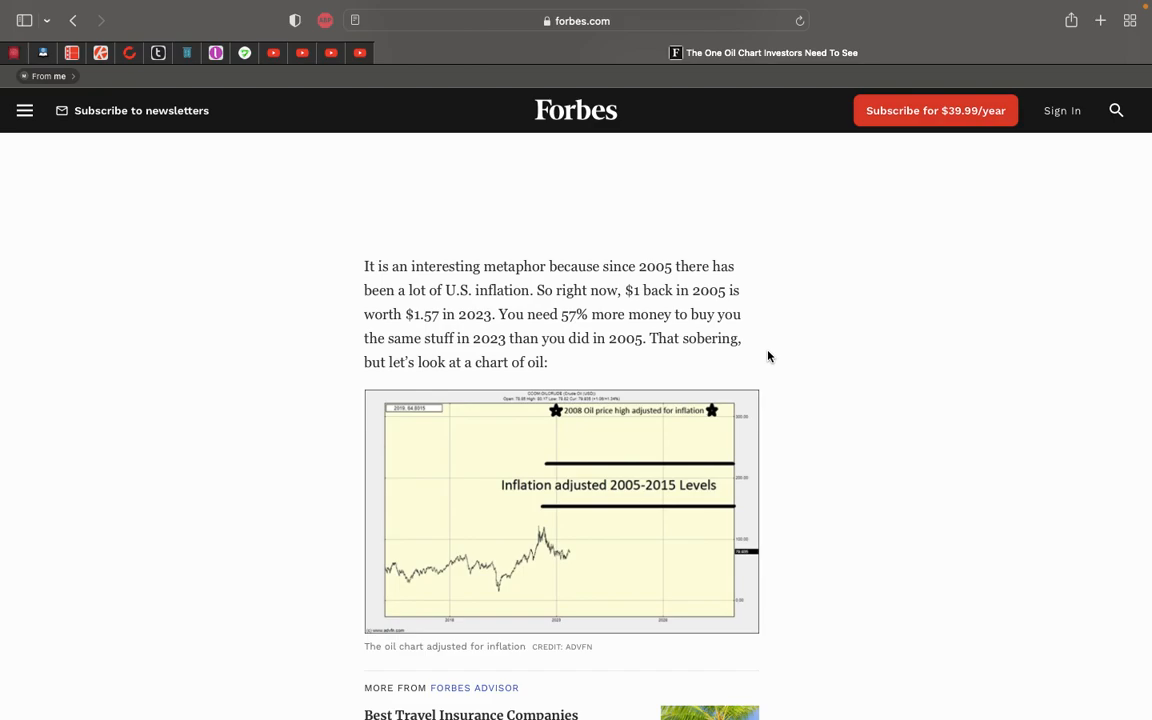
# Read the Forbes article to its author sign-off, then open Google's homepage in a new tab
pyautogui.scroll(-3)
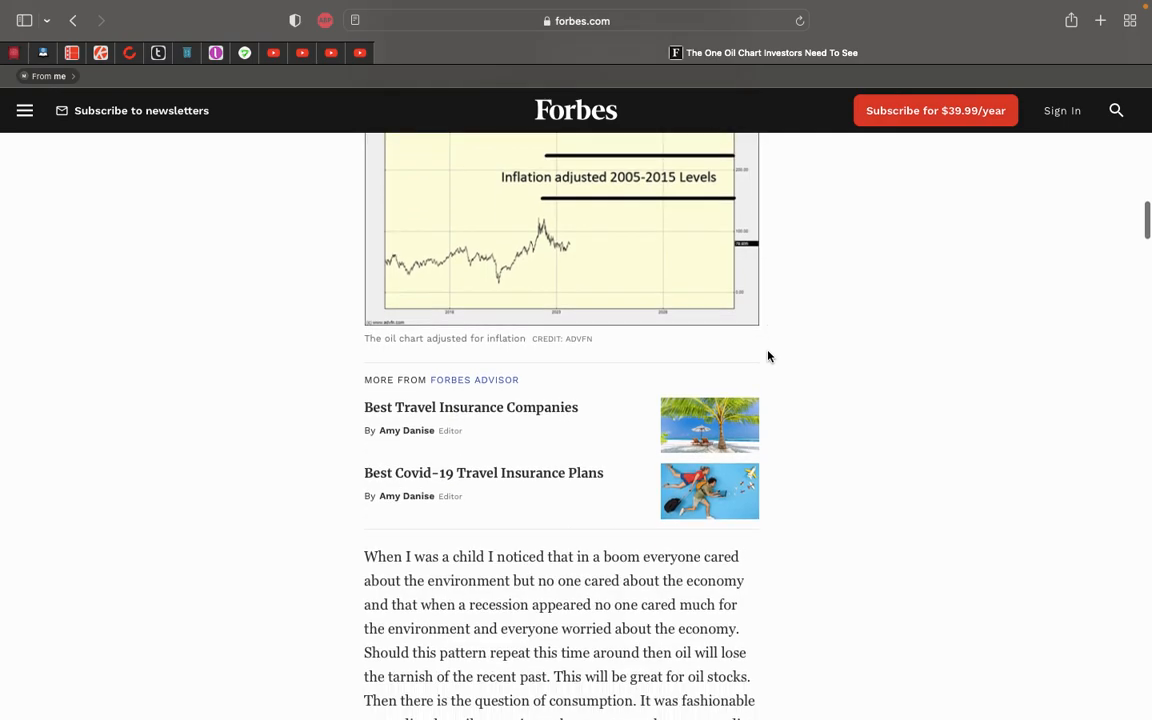
pyautogui.scroll(-3)
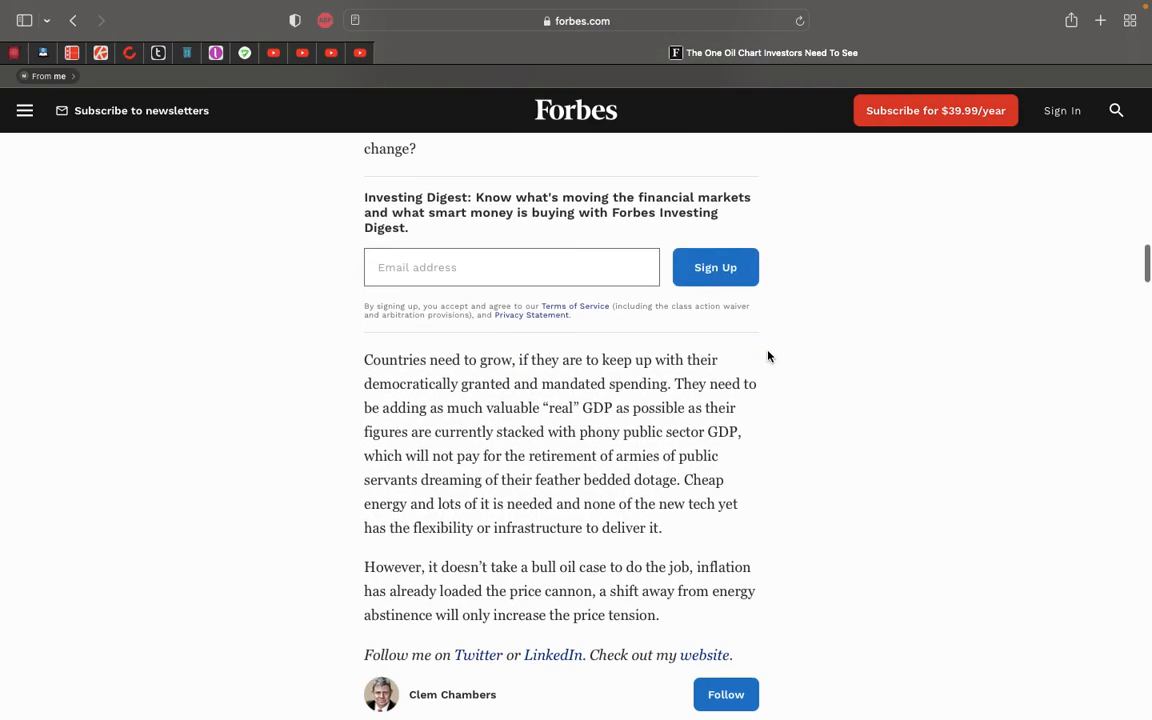
pyautogui.scroll(-3)
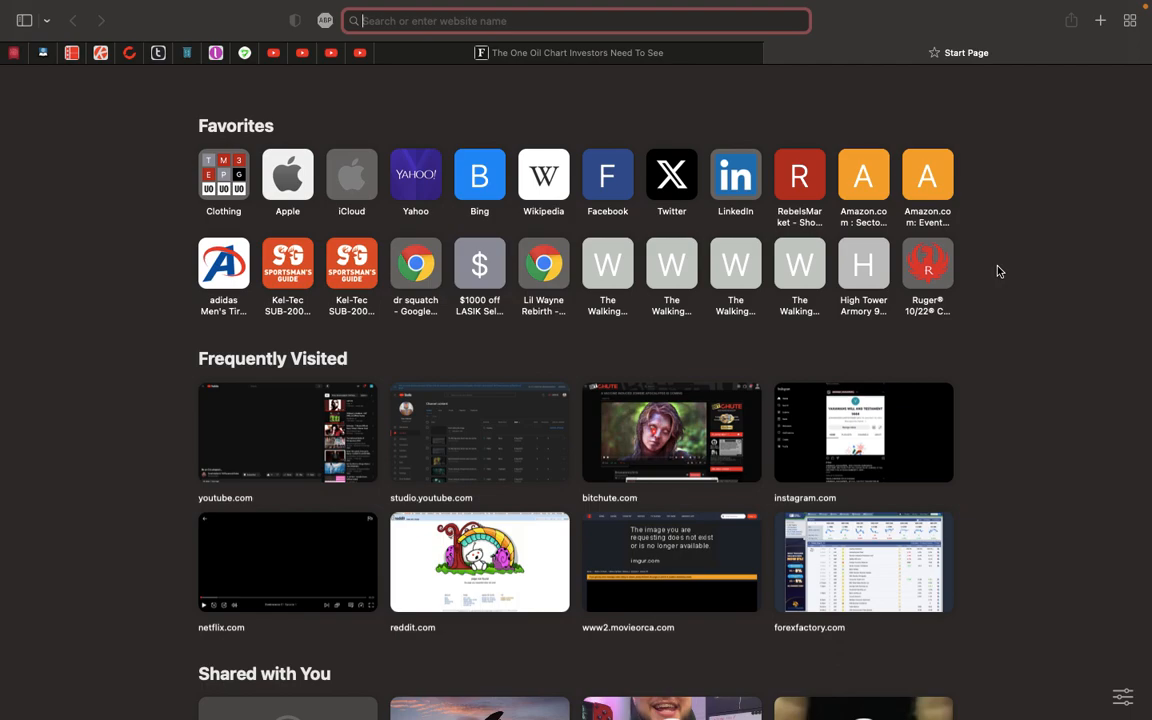
pyautogui.write('google.com')
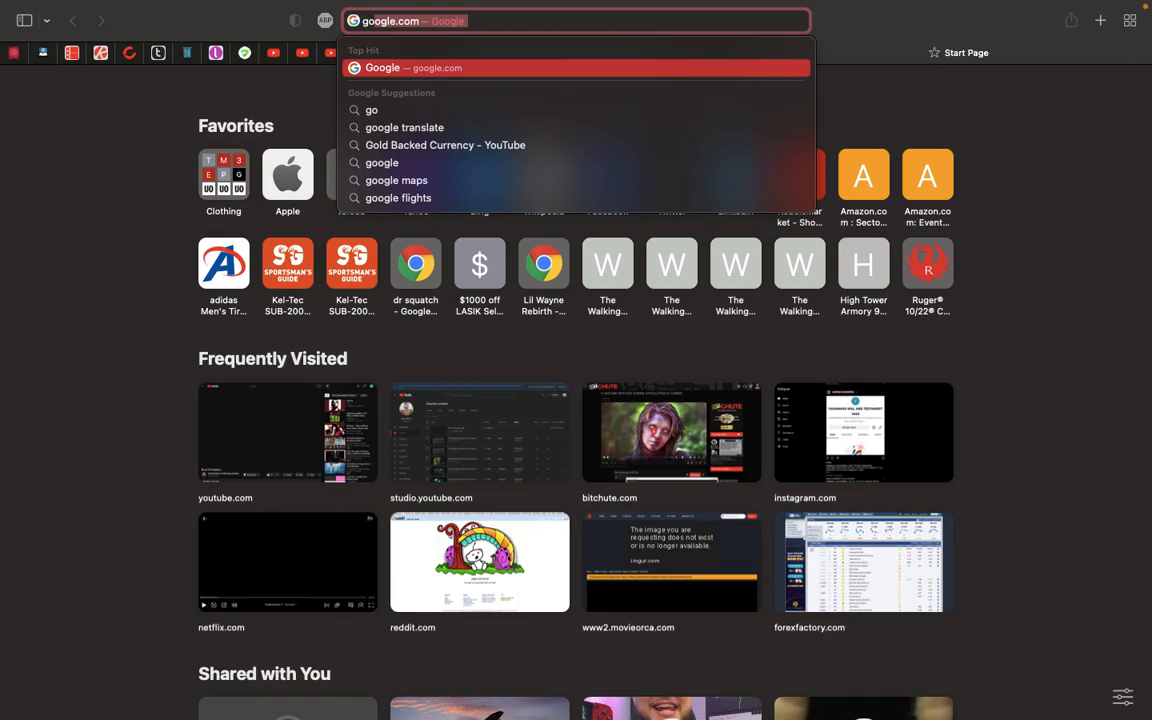
pyautogui.click(413, 67)
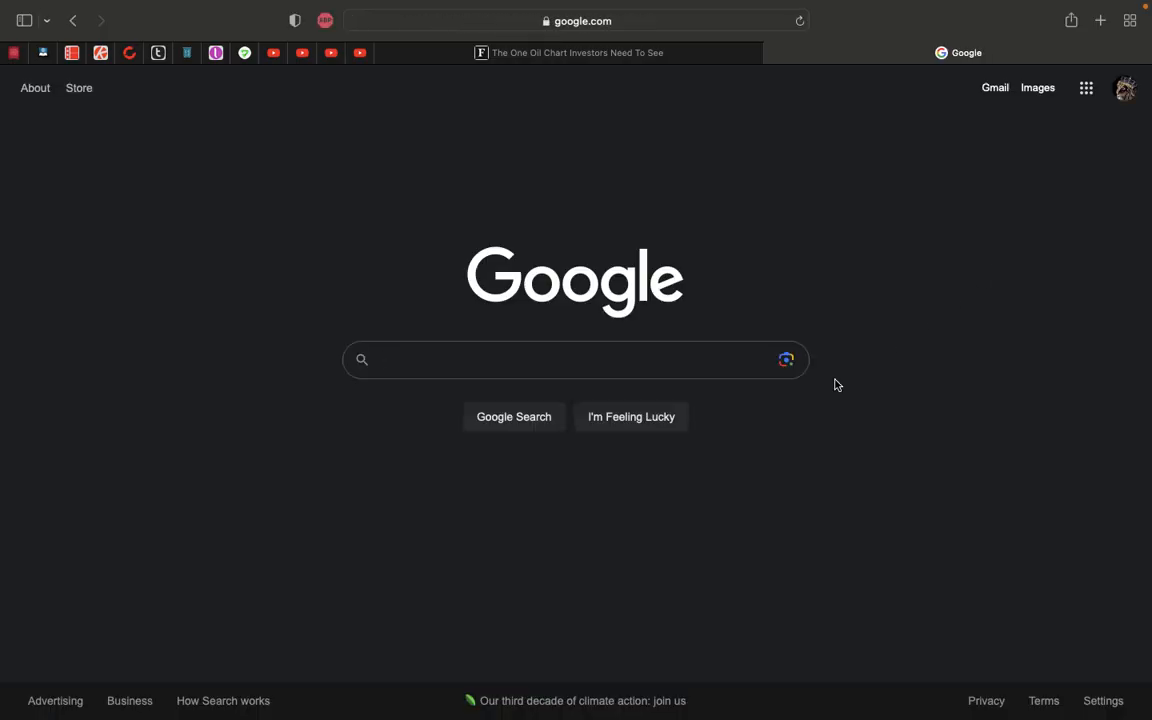
# Search Google for 'brics control 80% of oil' and scroll through the results
pyautogui.write('brics control 80%')
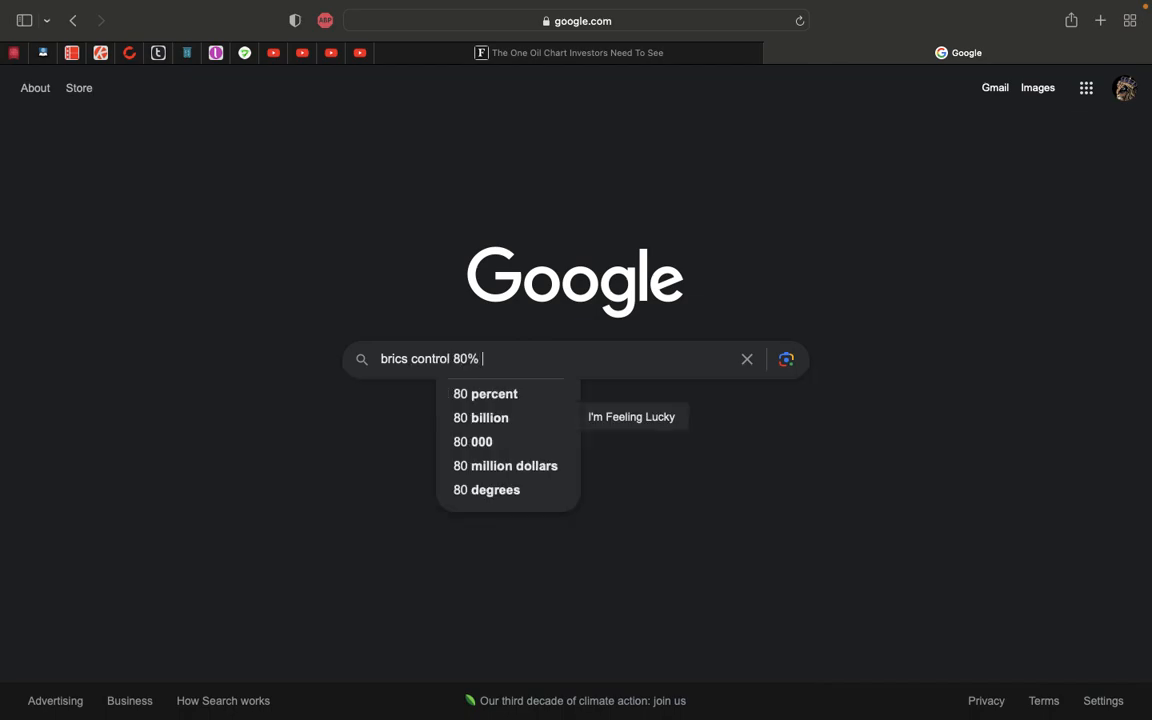
pyautogui.write('of oil')
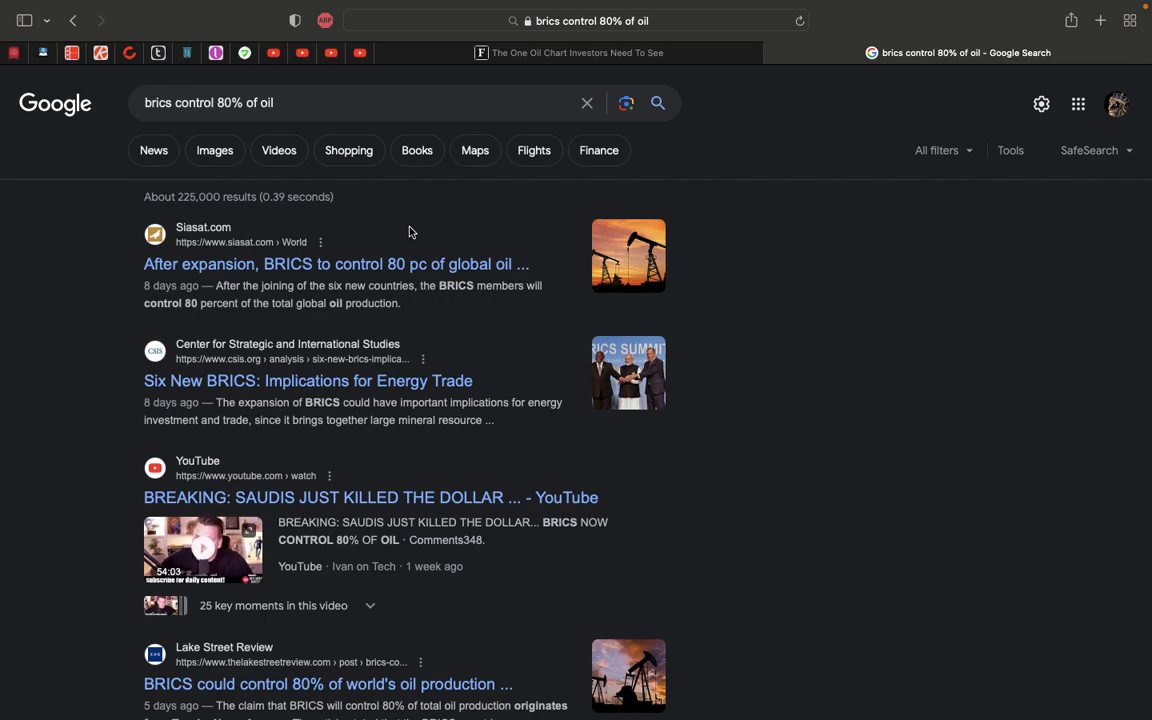
pyautogui.scroll(-3)
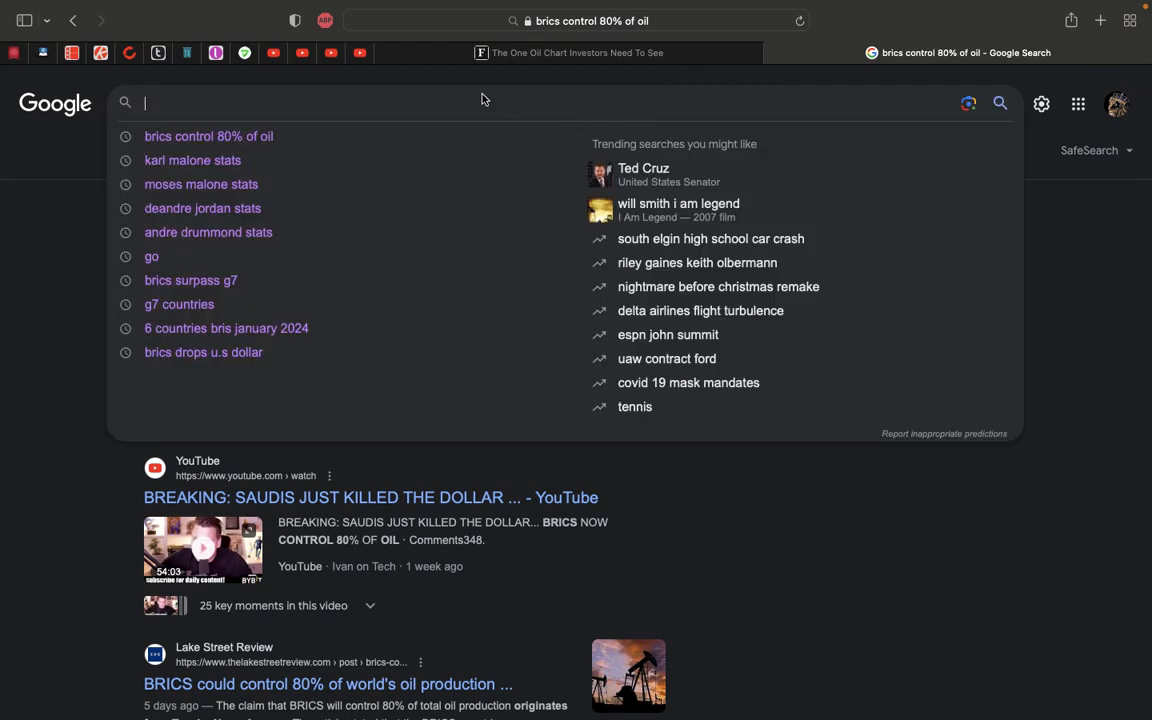
# Search for 'opec wiki' using the suggestion offered while typing opec
pyautogui.write('o')
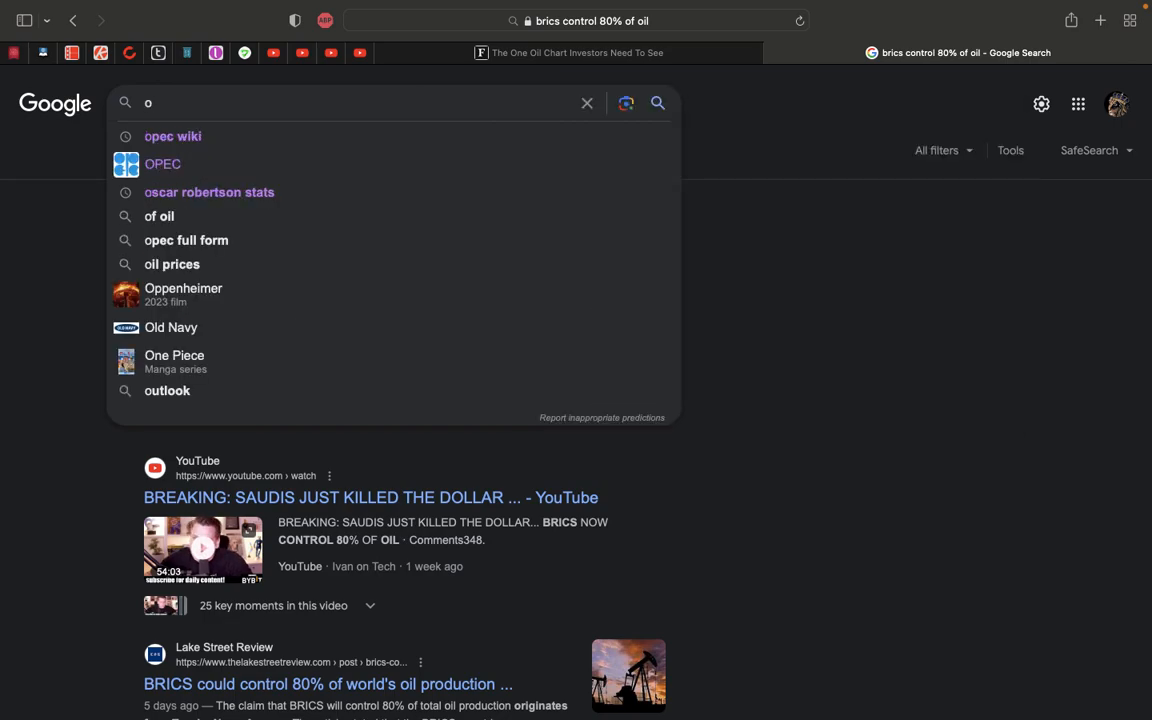
pyautogui.write('pec')
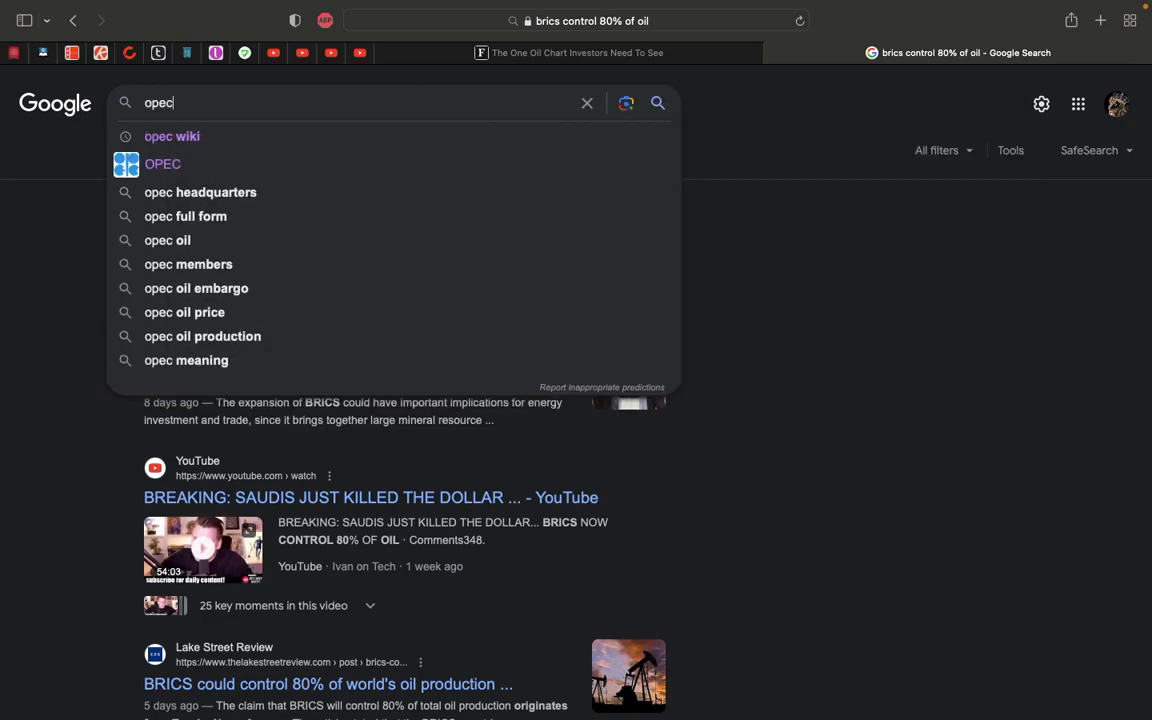
pyautogui.click(172, 136)
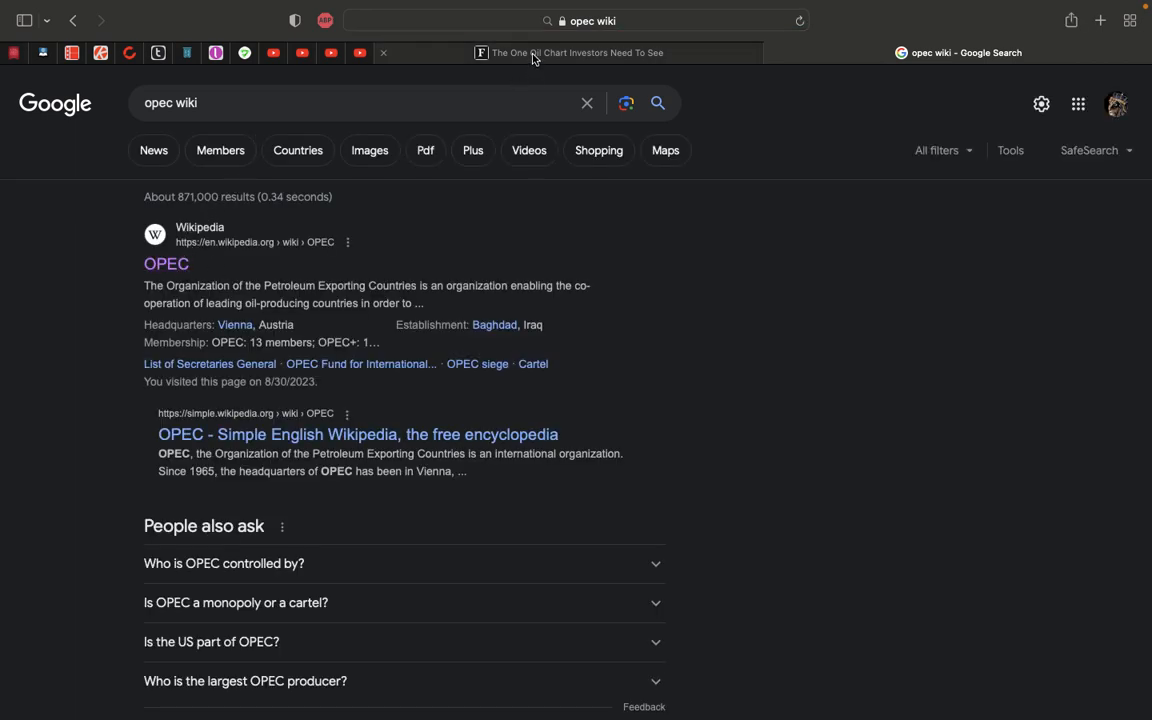
# Glance at the Forbes article, then read OPEC's Wikipedia history down to the member countries table
pyautogui.click(577, 52)
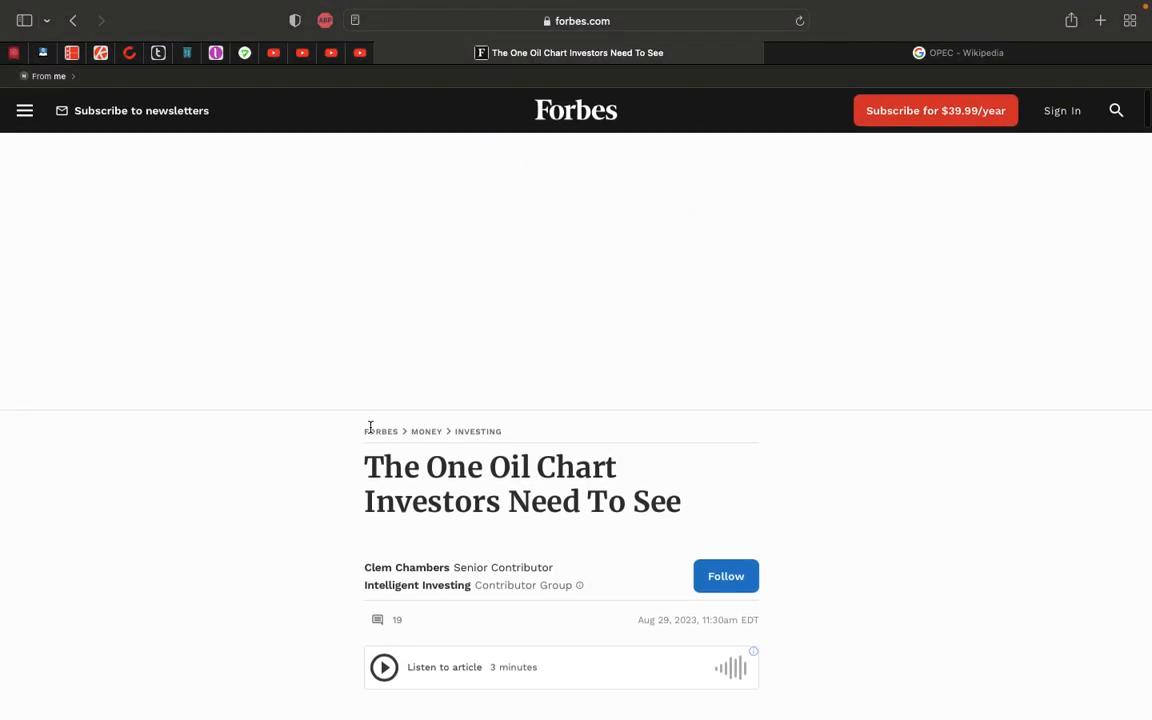
pyautogui.scroll(-3)
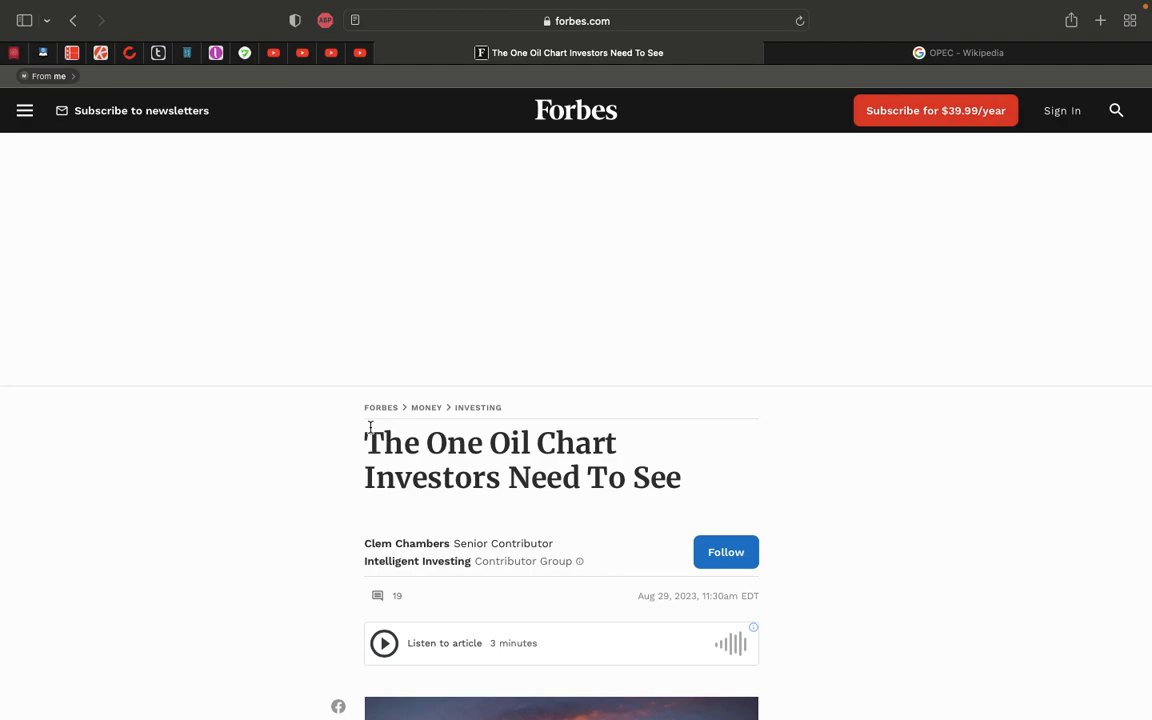
pyautogui.moveTo(700, 388)
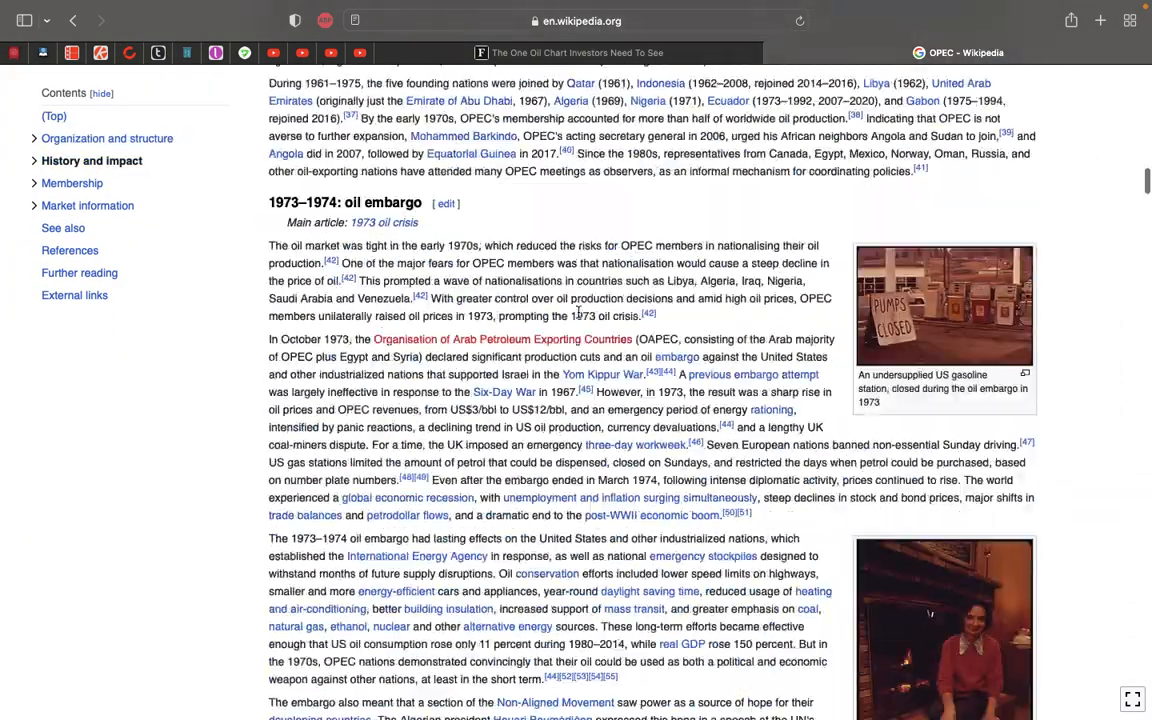
pyautogui.scroll(-3)
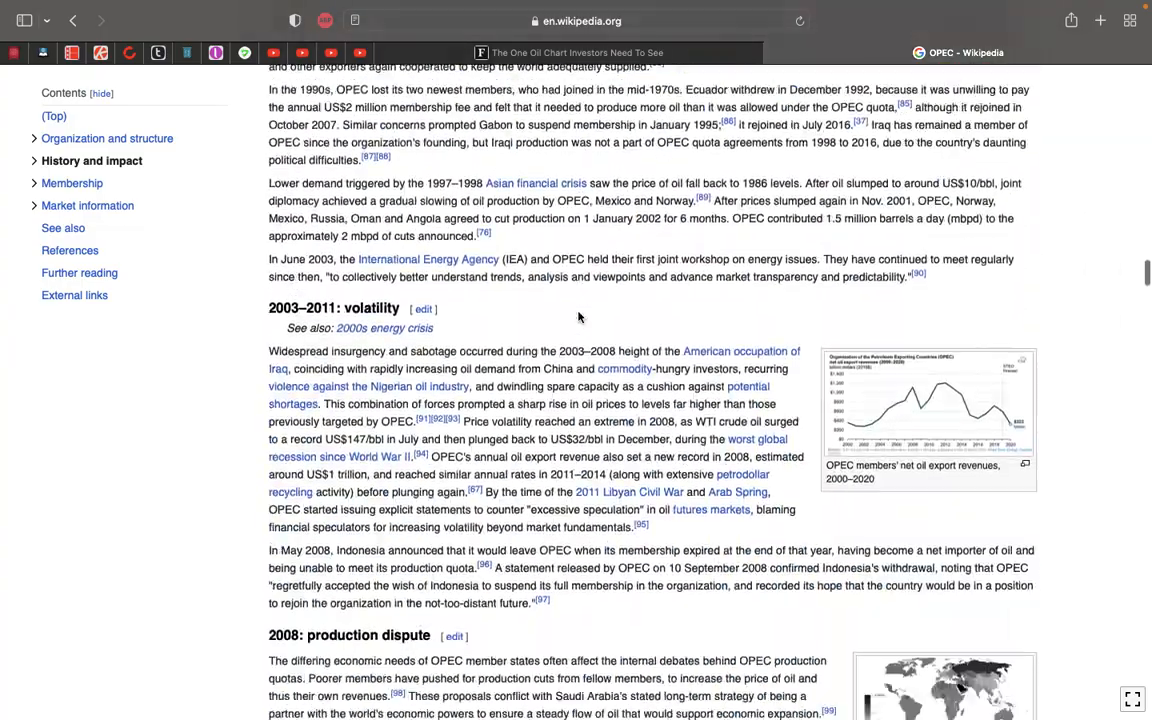
pyautogui.scroll(-3)
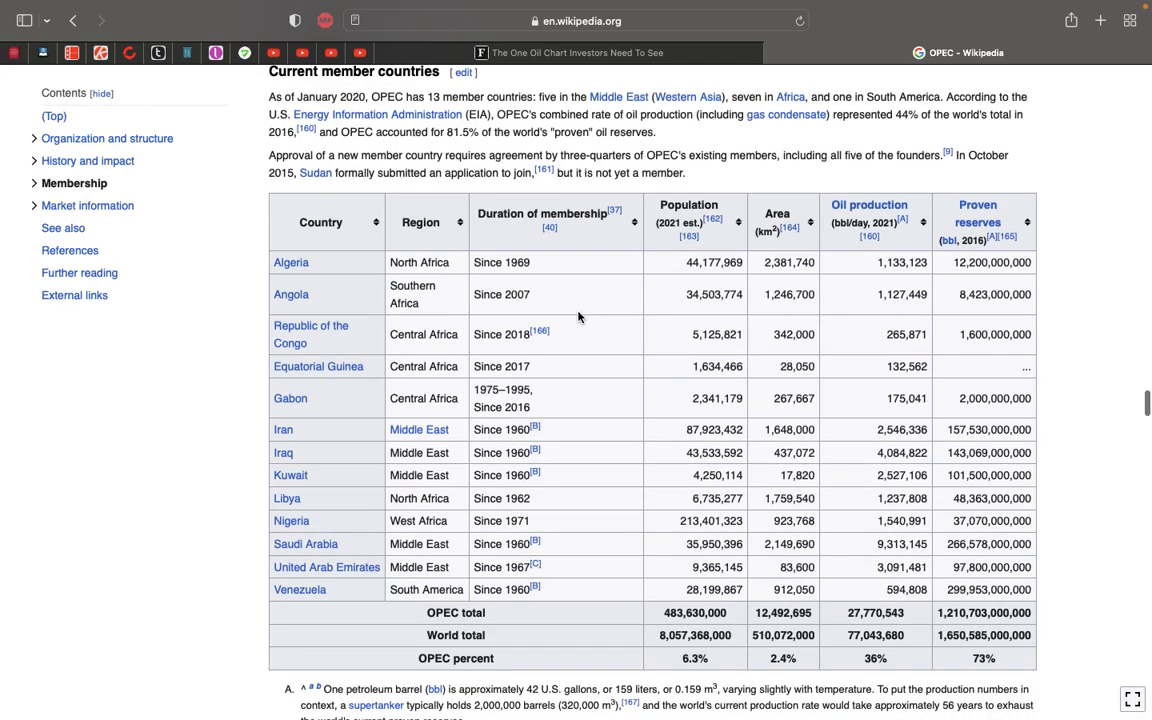
pyautogui.moveTo(867, 556)
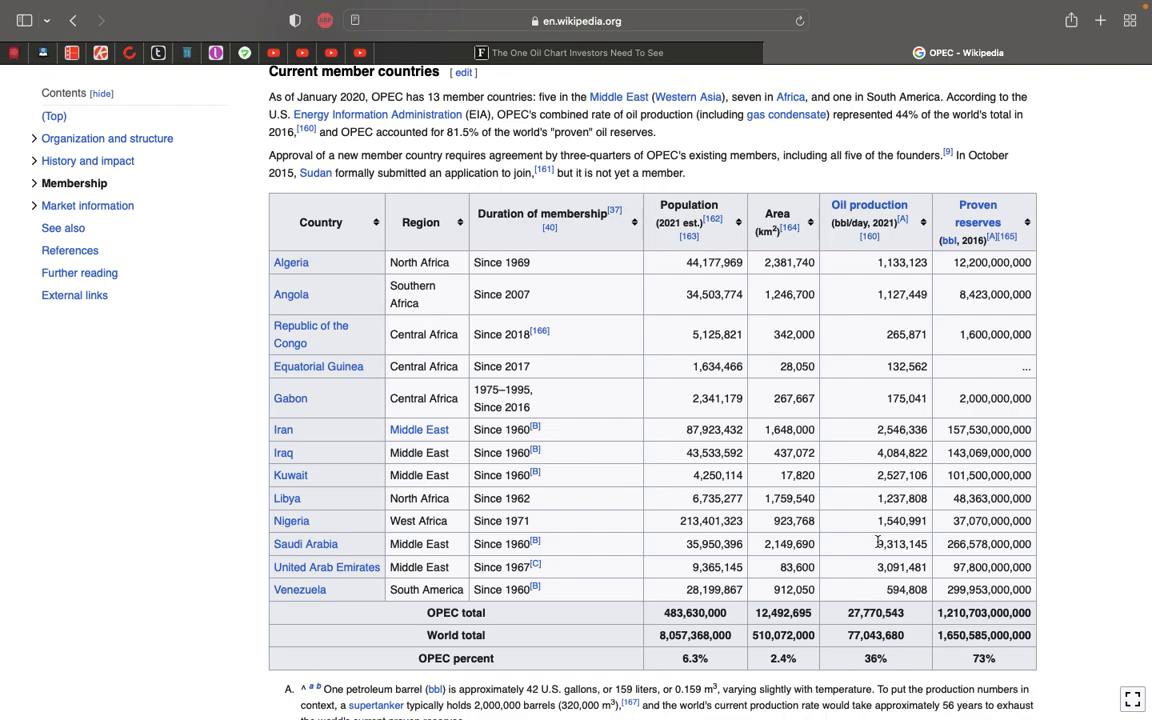
pyautogui.moveTo(872, 572)
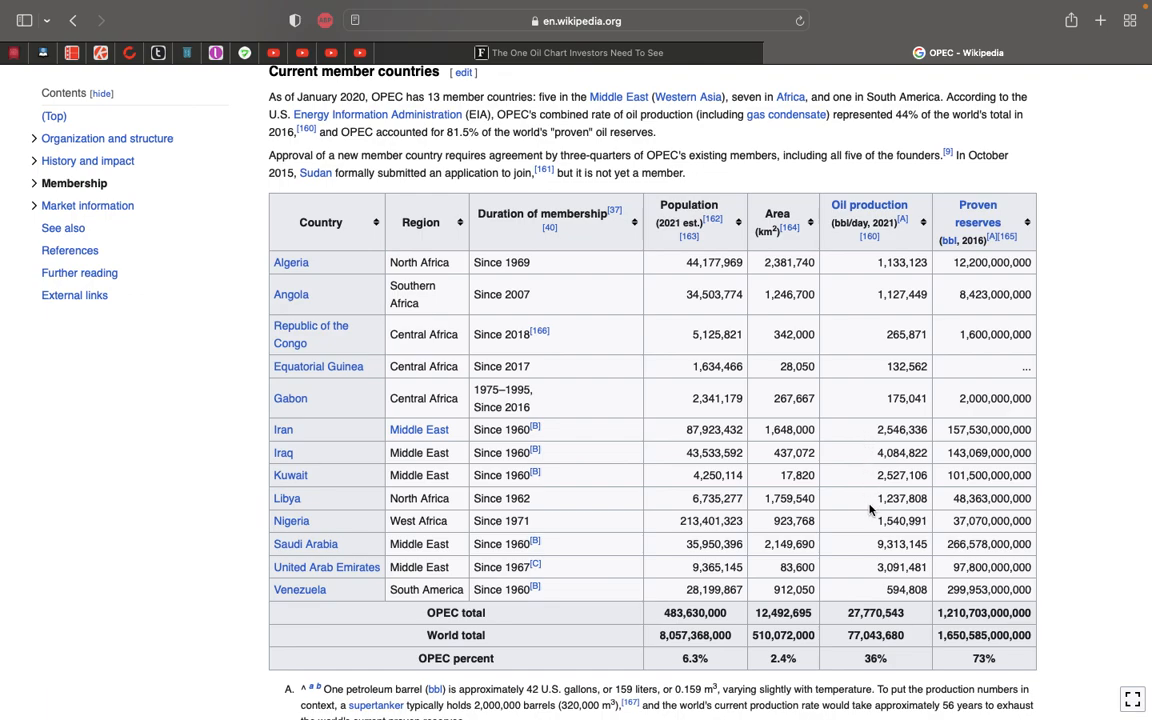
pyautogui.moveTo(860, 543)
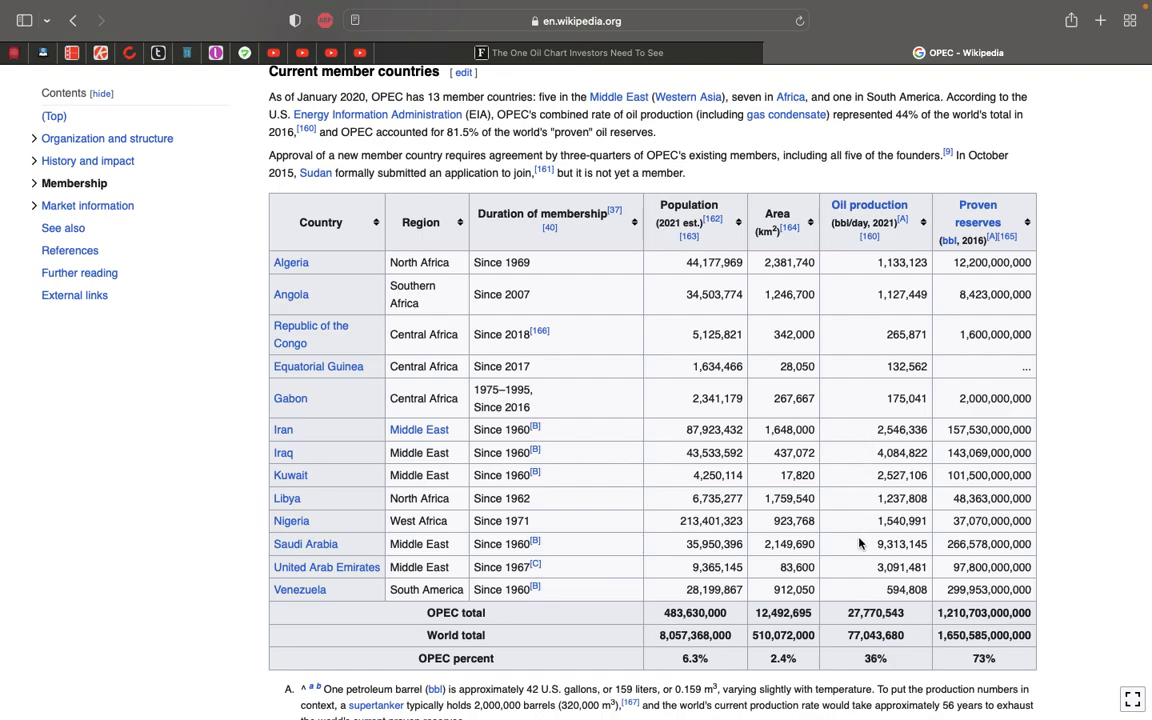
pyautogui.moveTo(864, 546)
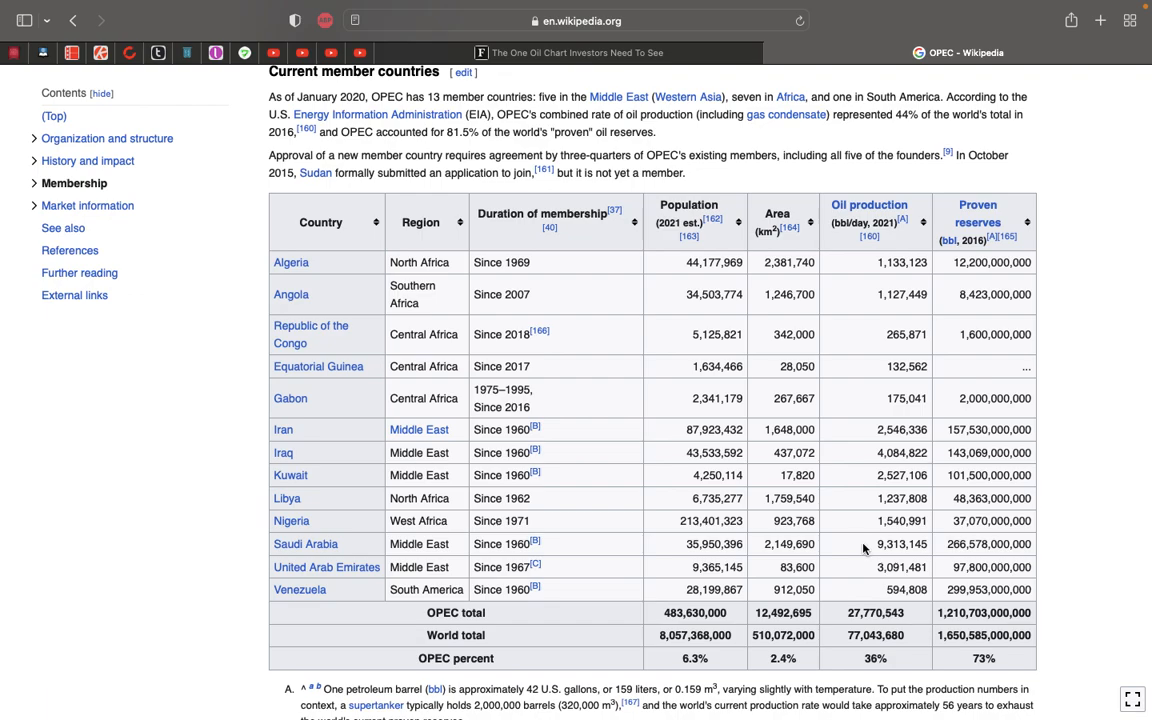
pyautogui.moveTo(864, 568)
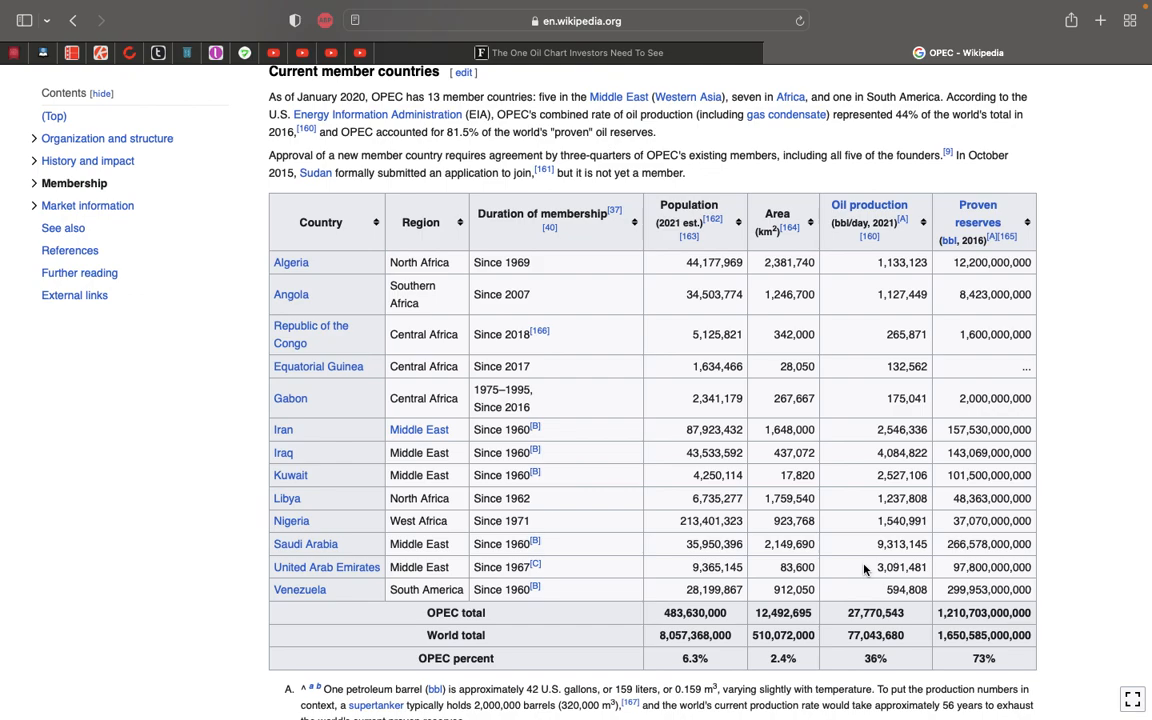
pyautogui.moveTo(860, 442)
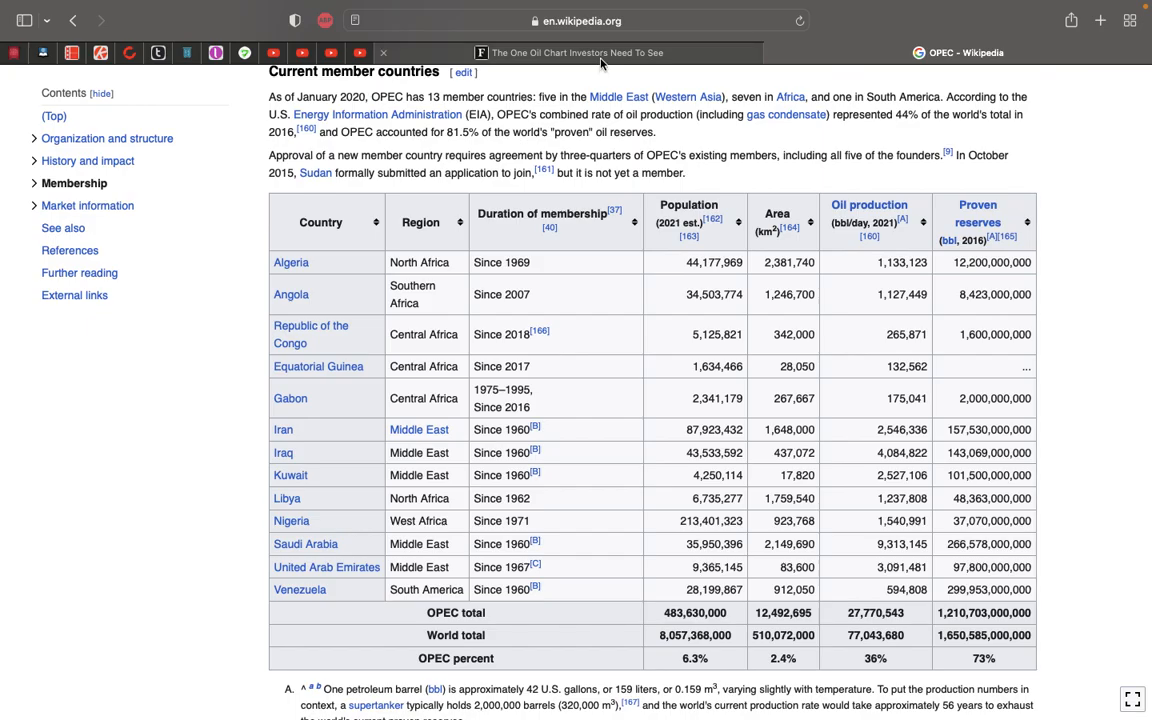
# Switch to the 'The One Oil Chart Investors Need To See' tab and scroll past its headline
pyautogui.click(568, 52)
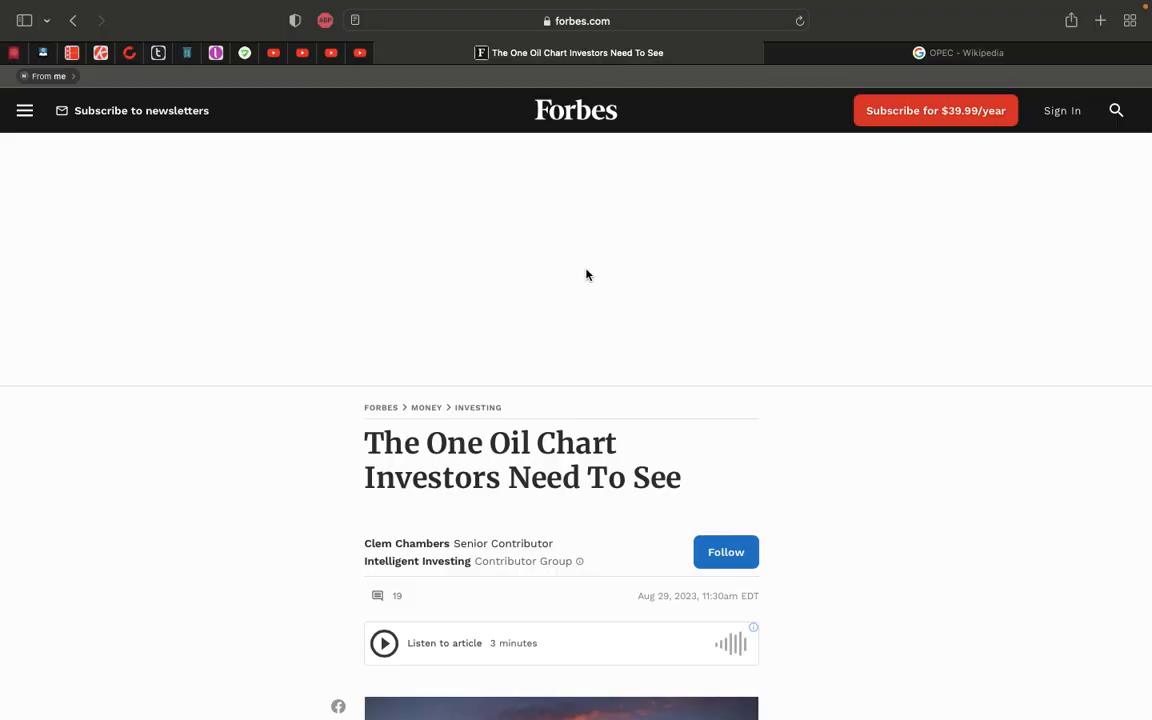
pyautogui.moveTo(587, 472)
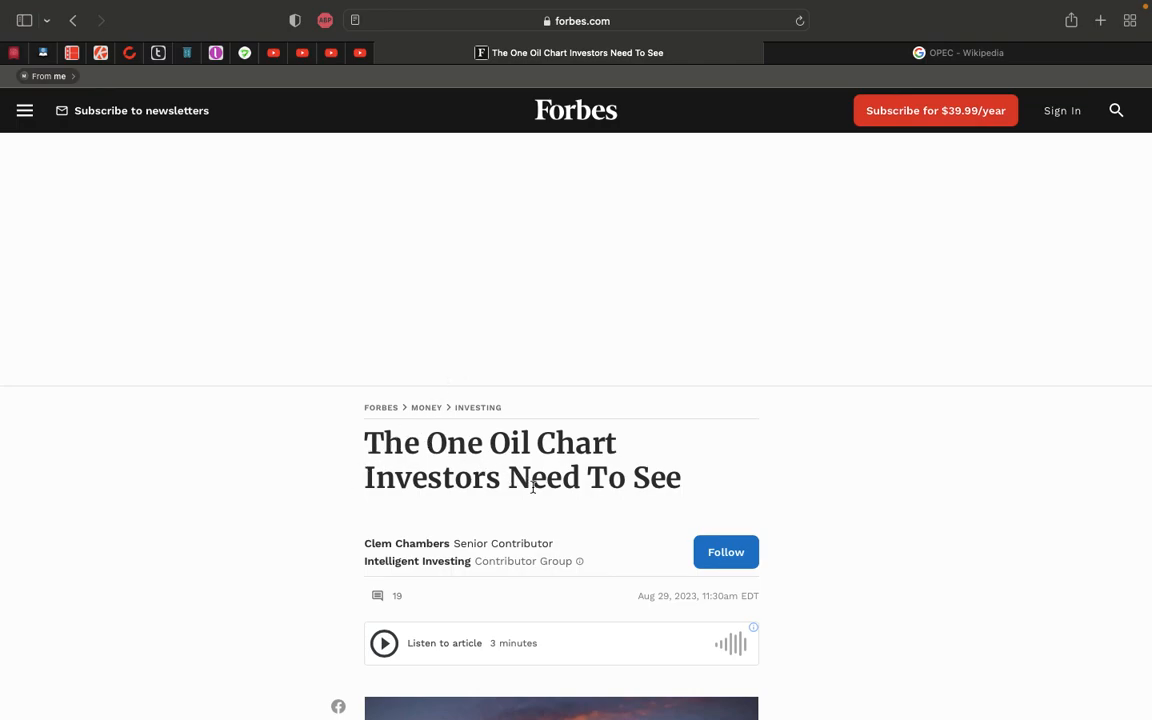
pyautogui.scroll(-3)
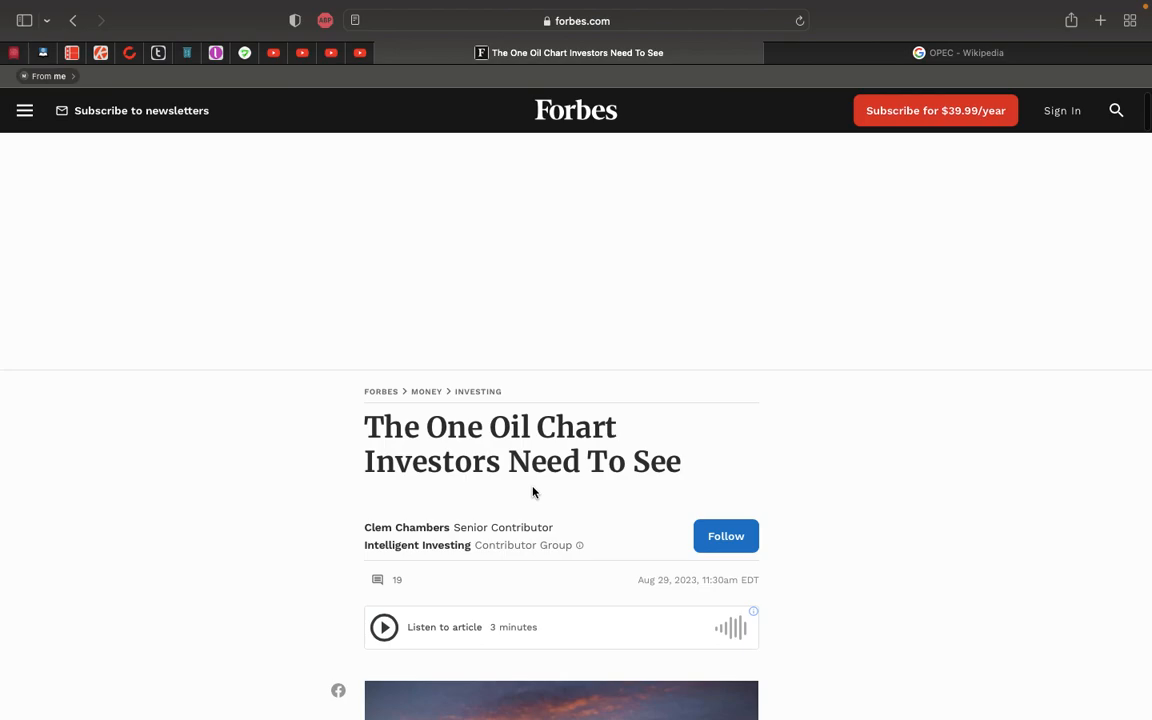